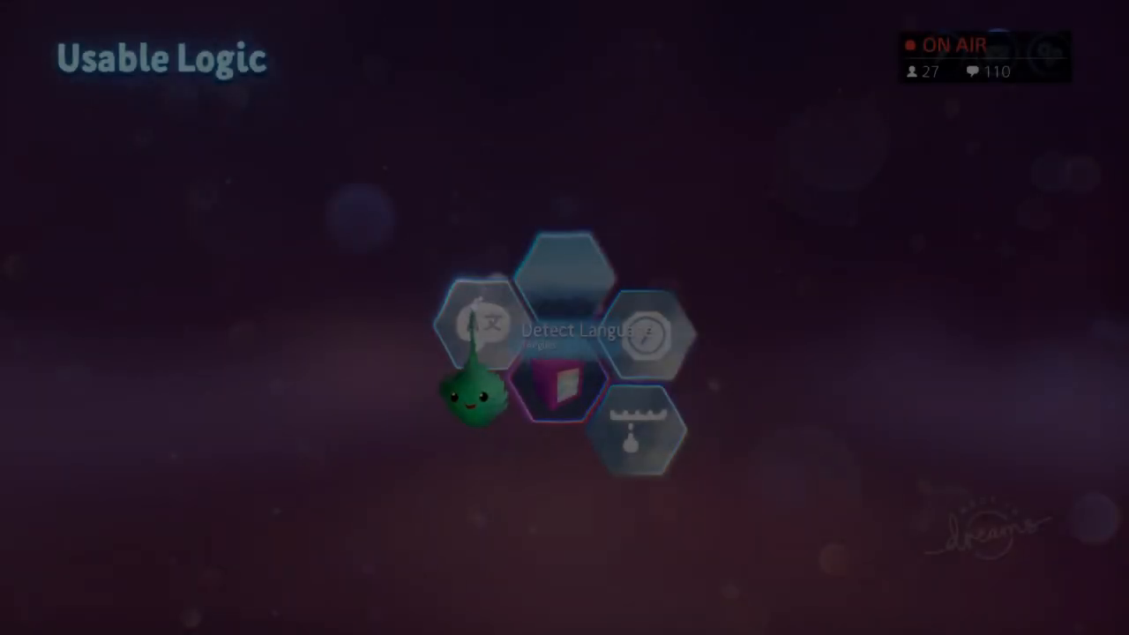
Select the Detect Language creation to view its info page
left_click(564, 335)
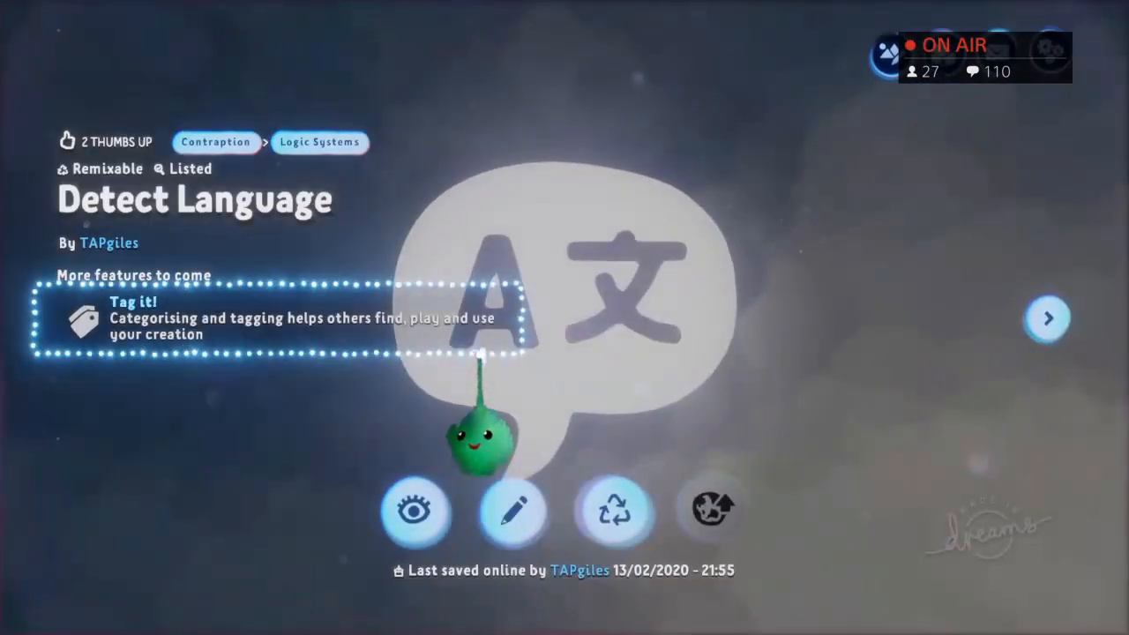
left_click(513, 511)
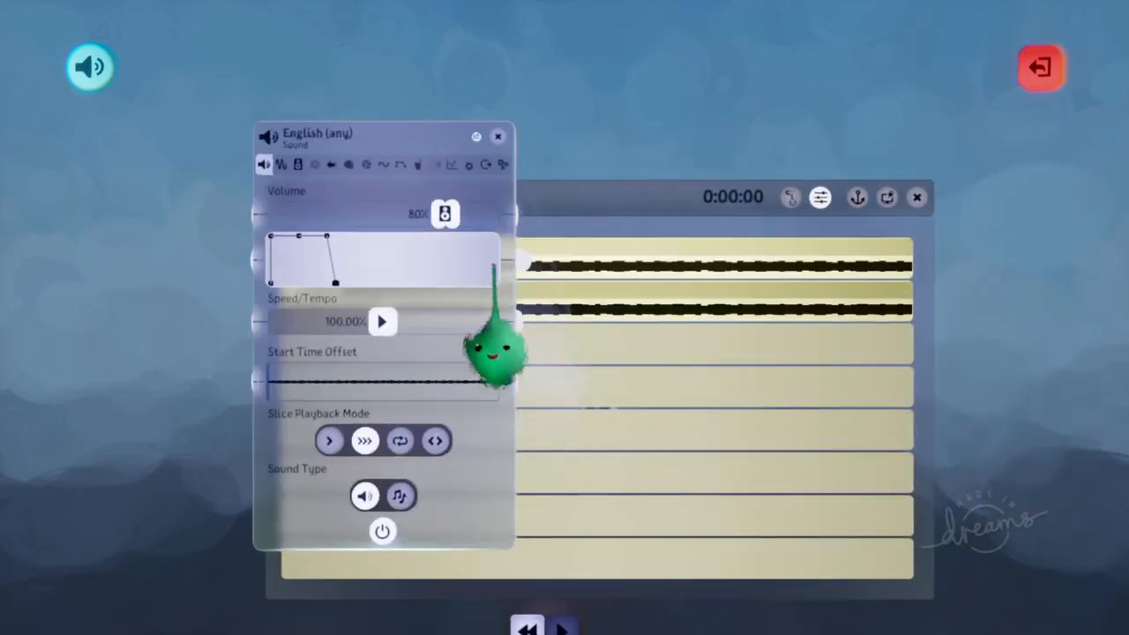
left_click(502, 166)
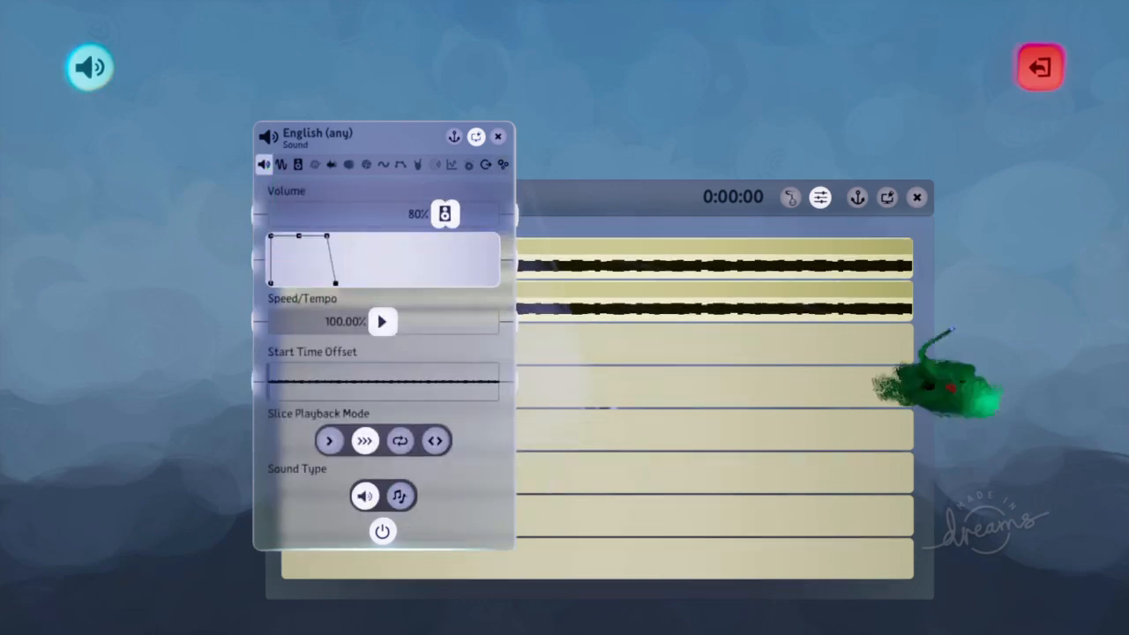
left_click(497, 134)
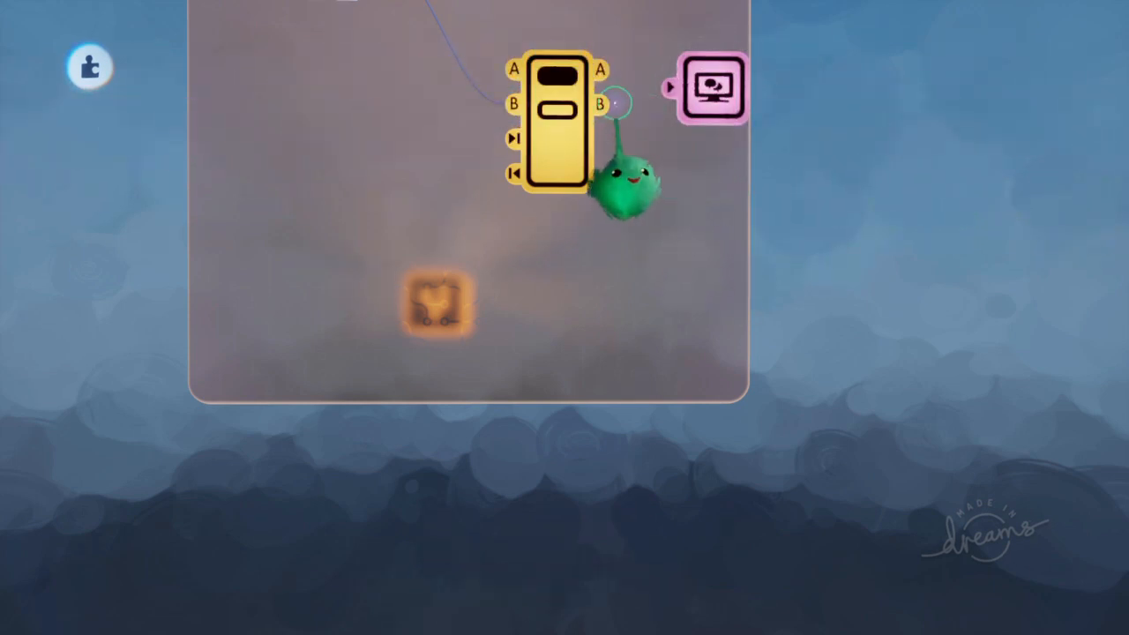
Set the selector's number of inputs to 2 (A and B) in its tweak menu
left_click(714, 84)
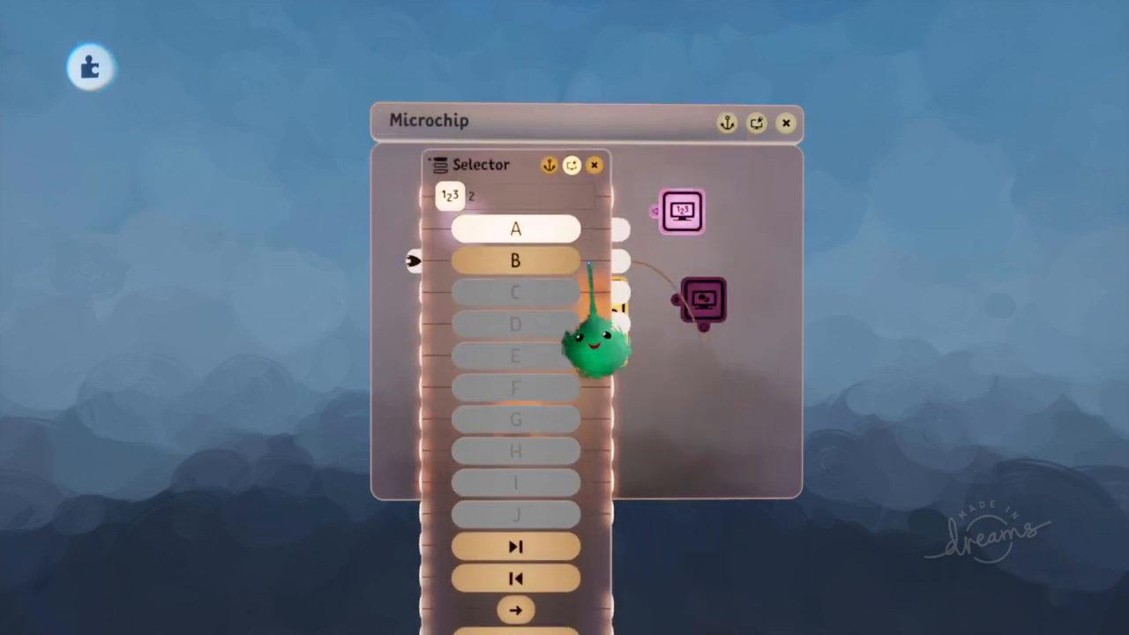
left_click(592, 166)
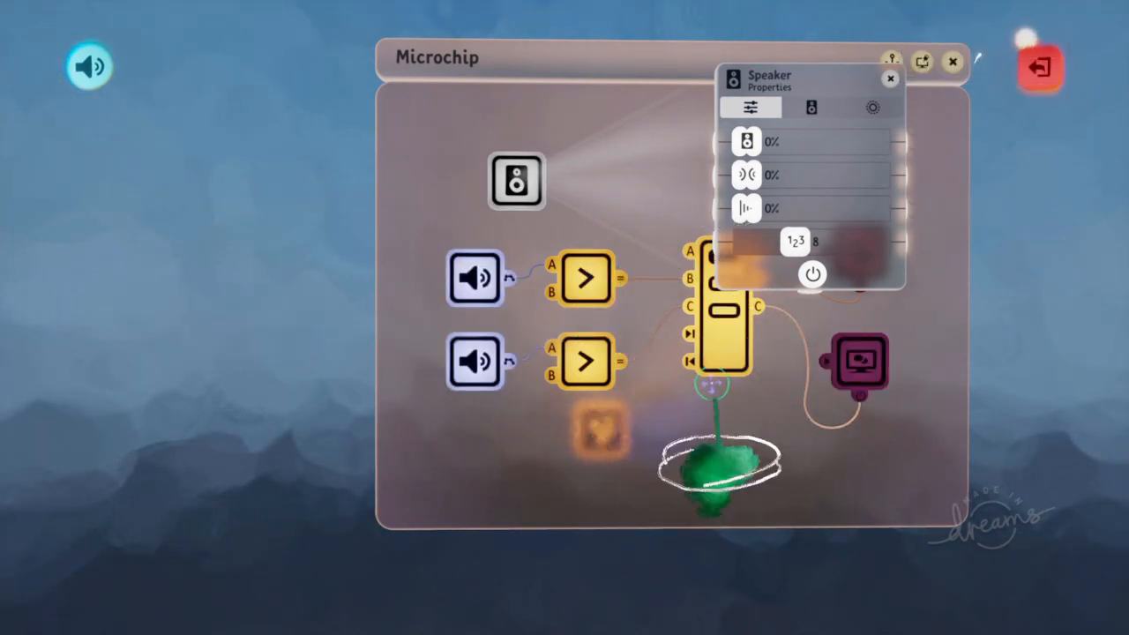
left_click(889, 78)
type("Bienven")
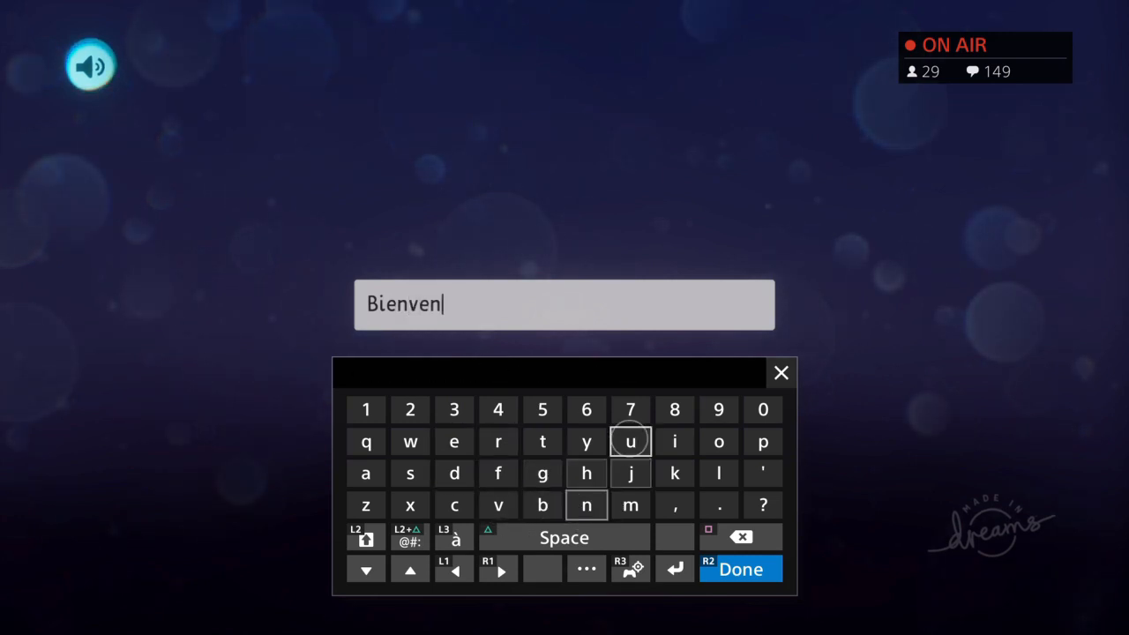
Finish the text field to read "Bienvenue" and confirm with Done
type("ue")
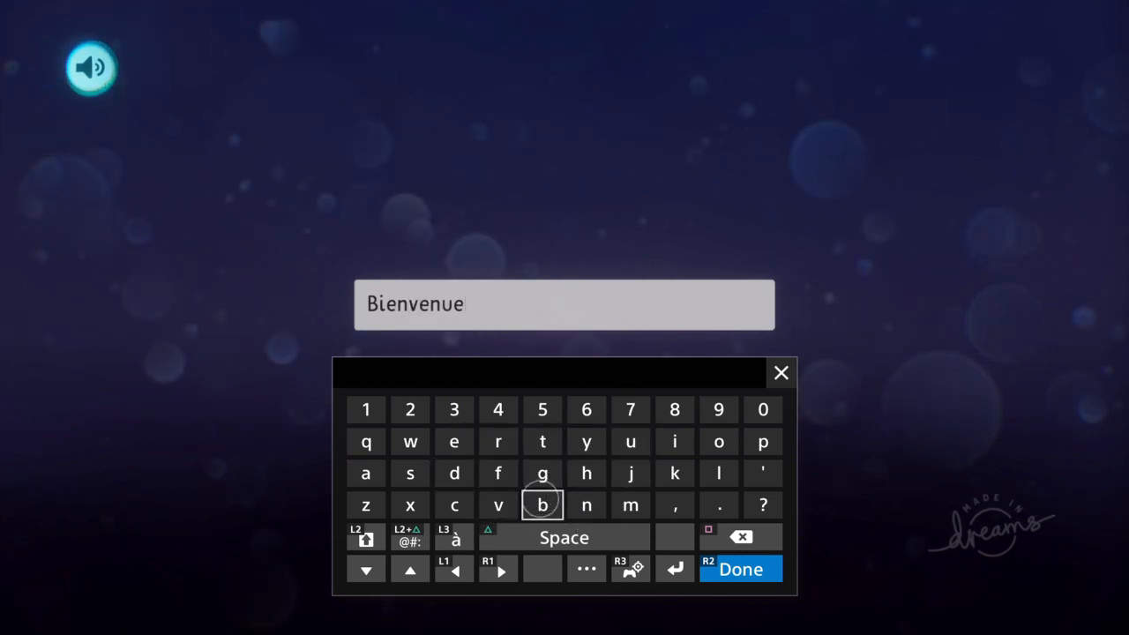
left_click(741, 568)
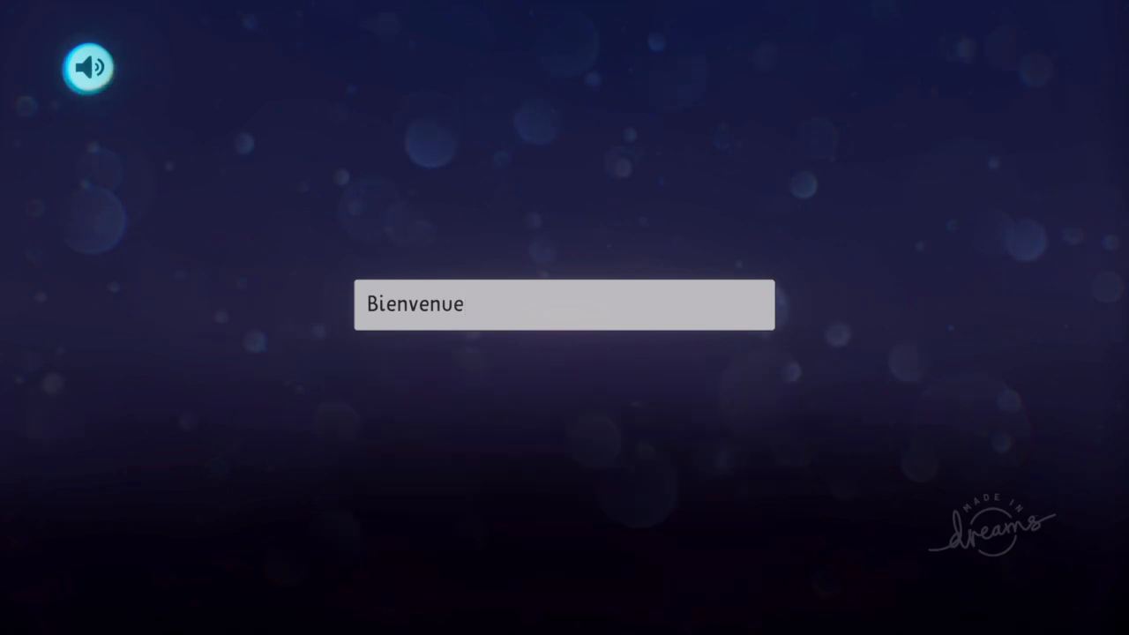